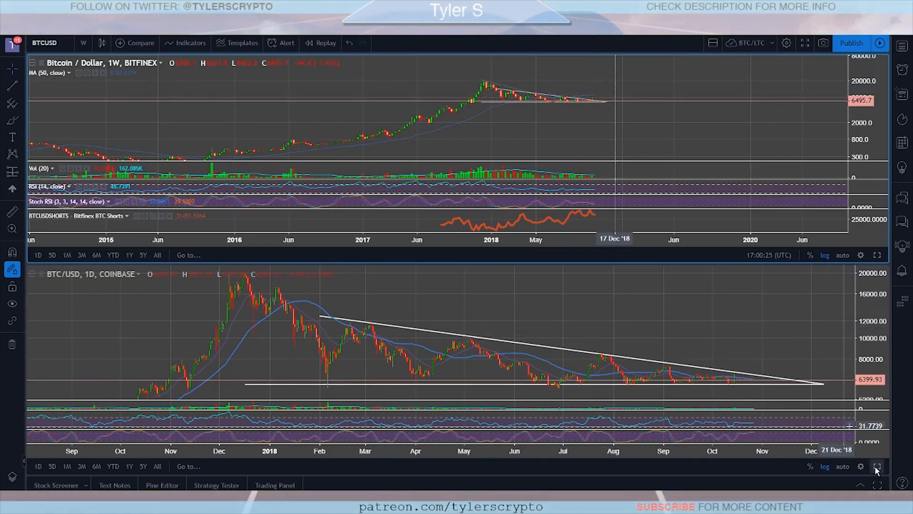
Maximize the daily BTC/USD Coinbase pane so its descending triangle fills the layout.
click(876, 466)
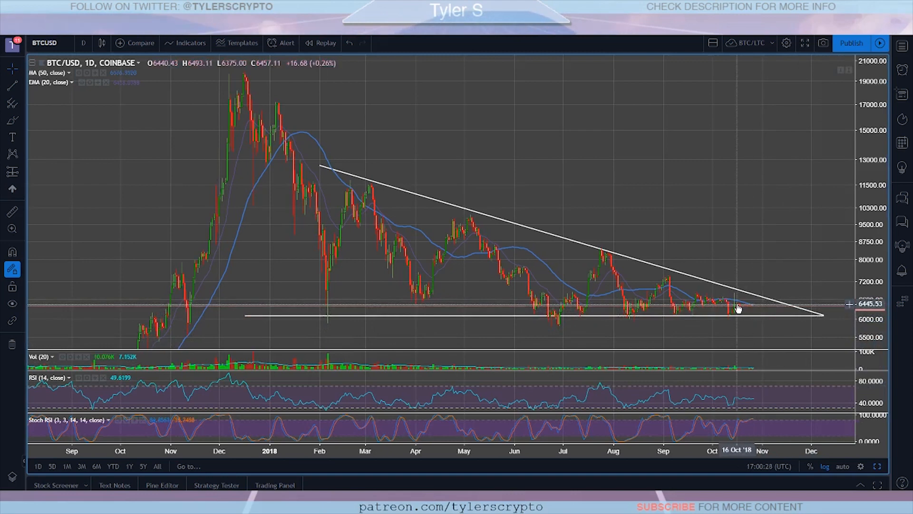
mouse_move(736, 310)
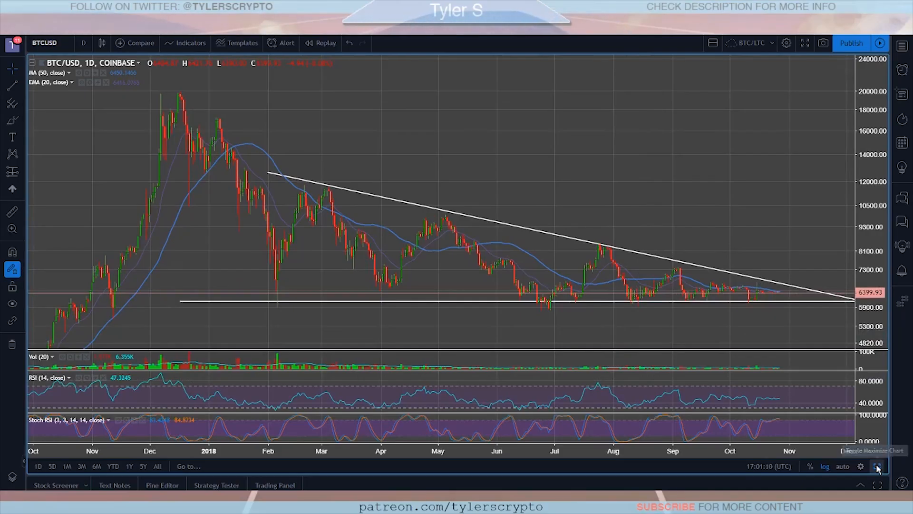
click(877, 466)
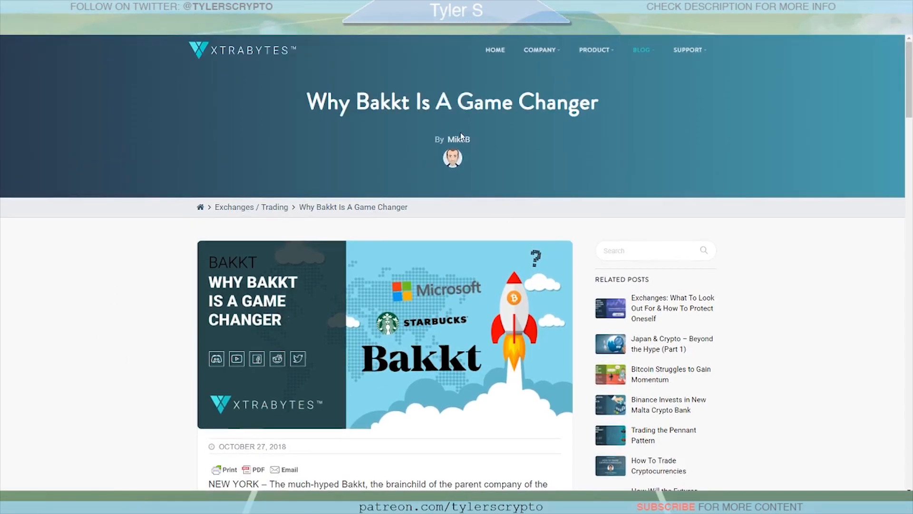
mouse_move(115, 315)
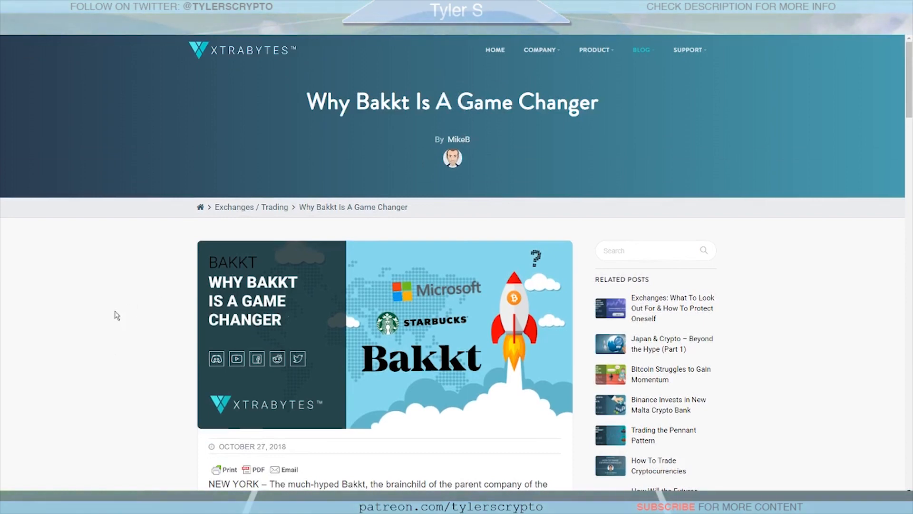
mouse_move(458, 146)
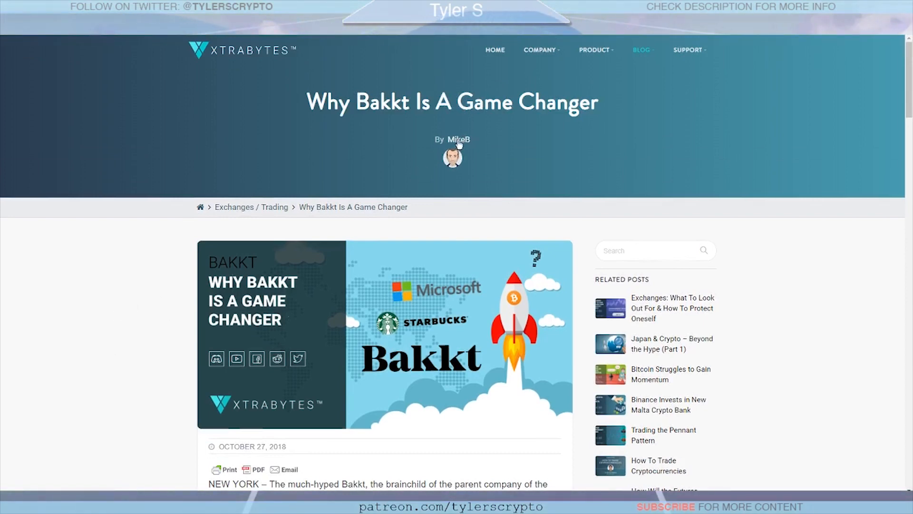
Scroll past the header image to the opening Bakkt paragraphs and 'The Platform's Big Plans'.
scroll(down, 3)
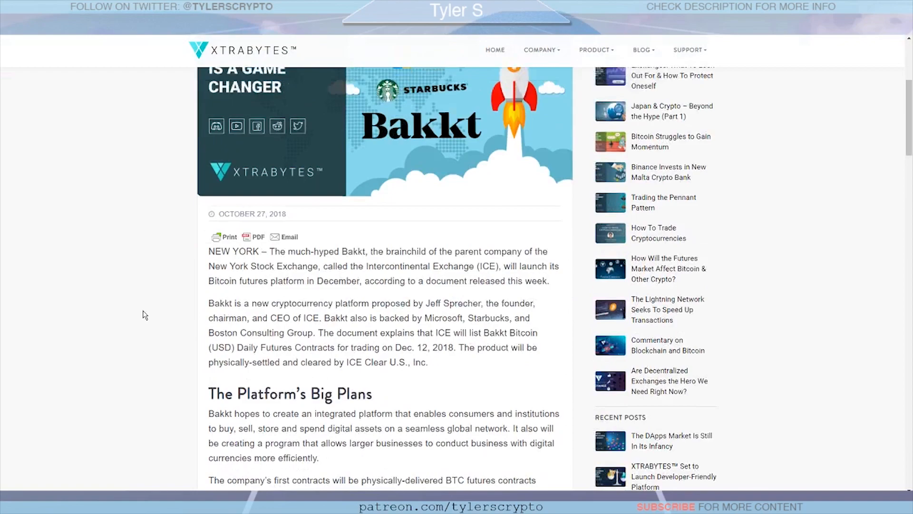
scroll(down, 3)
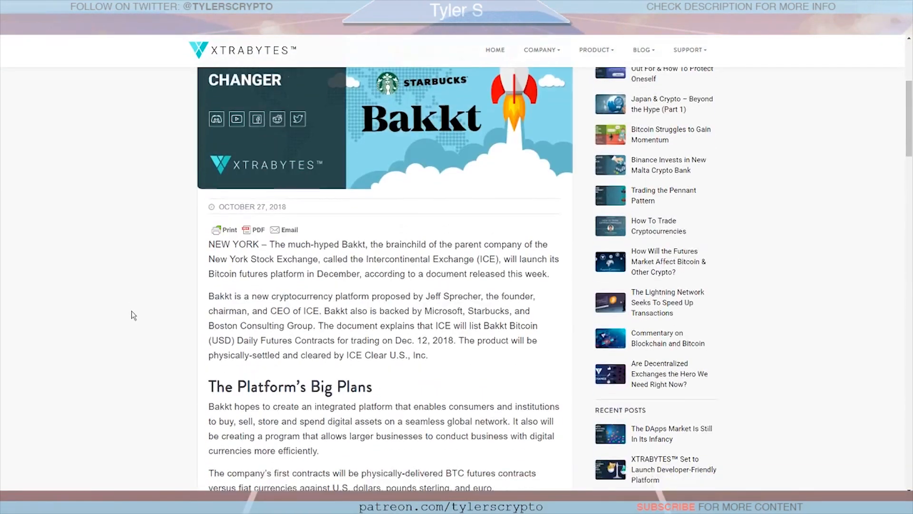
scroll(down, 3)
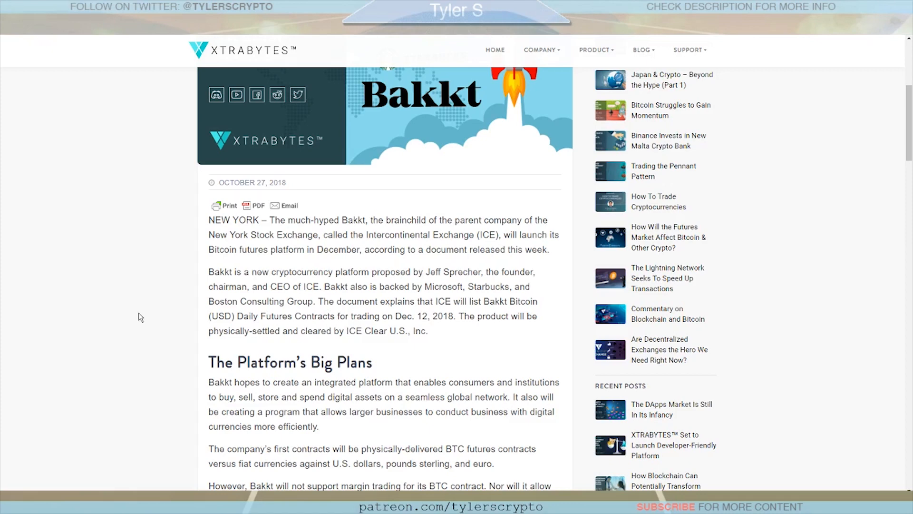
Scroll down to 'The Biggest News of the Year' with the Starbucks and Kelly Loeffler quotes.
scroll(down, 3)
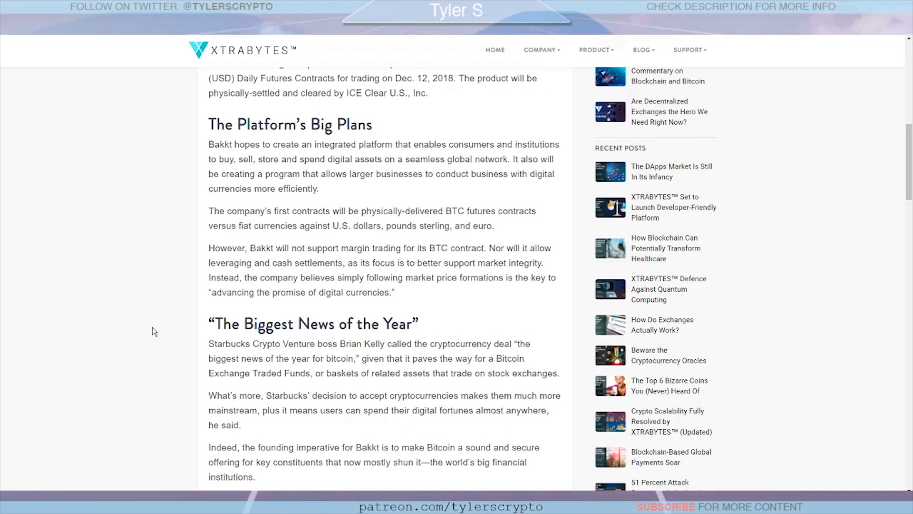
mouse_move(174, 227)
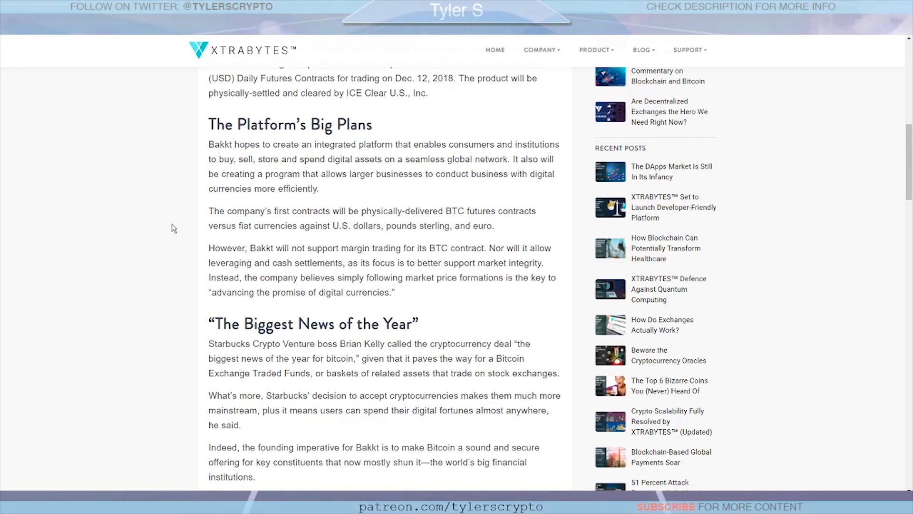
scroll(down, 3)
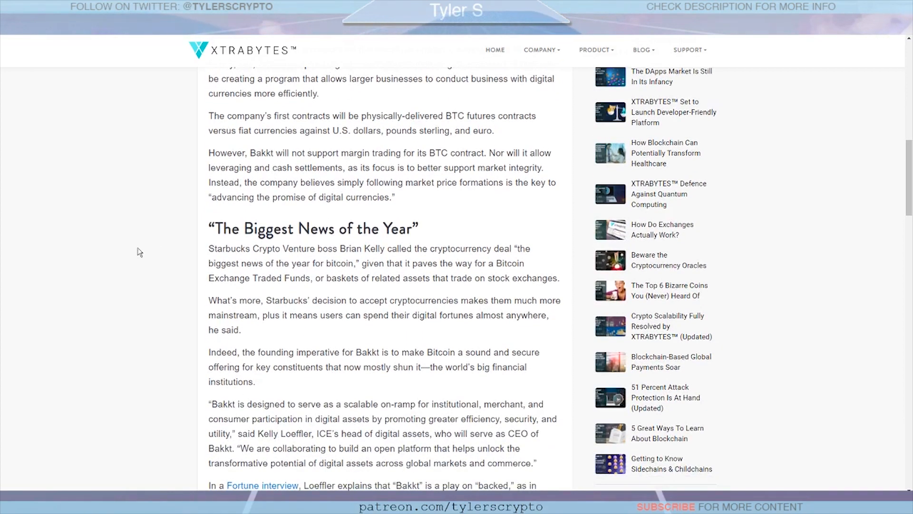
Scroll on to the 'Bakkt Promotes Mass Adoption' section near the post's ending.
scroll(down, 3)
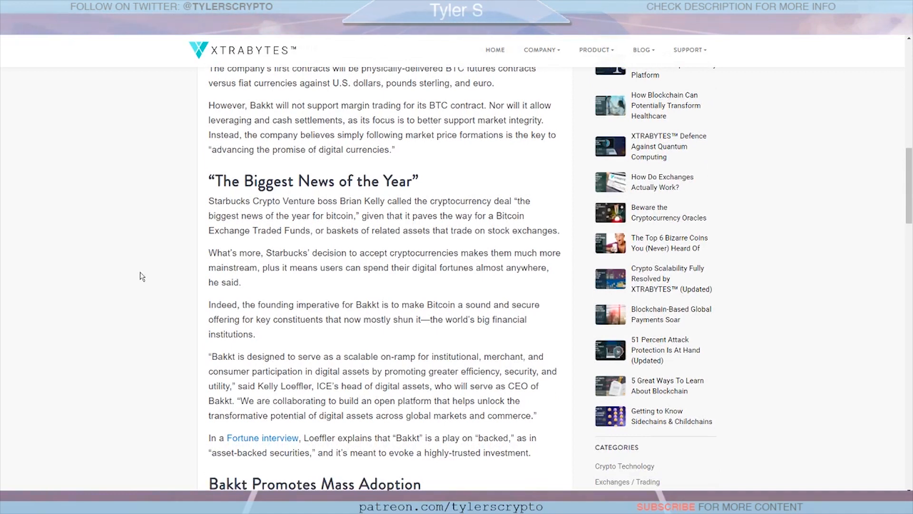
scroll(down, 3)
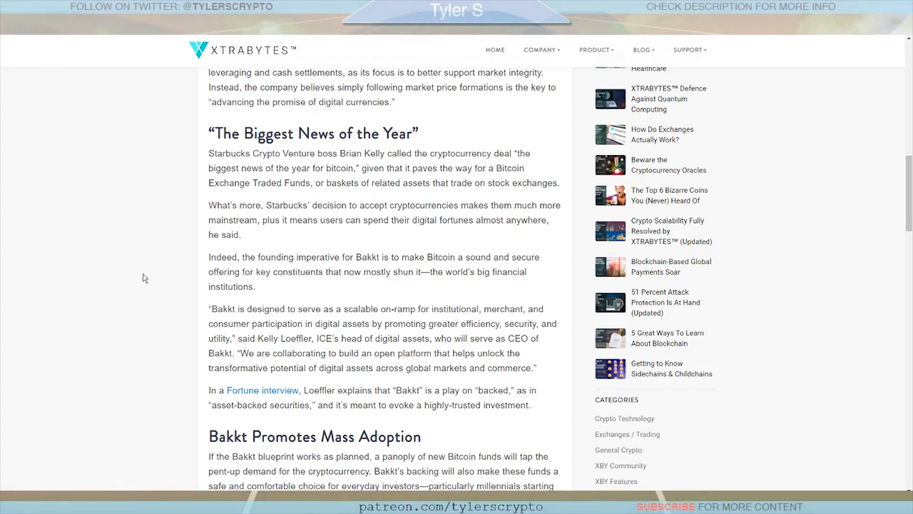
scroll(down, 3)
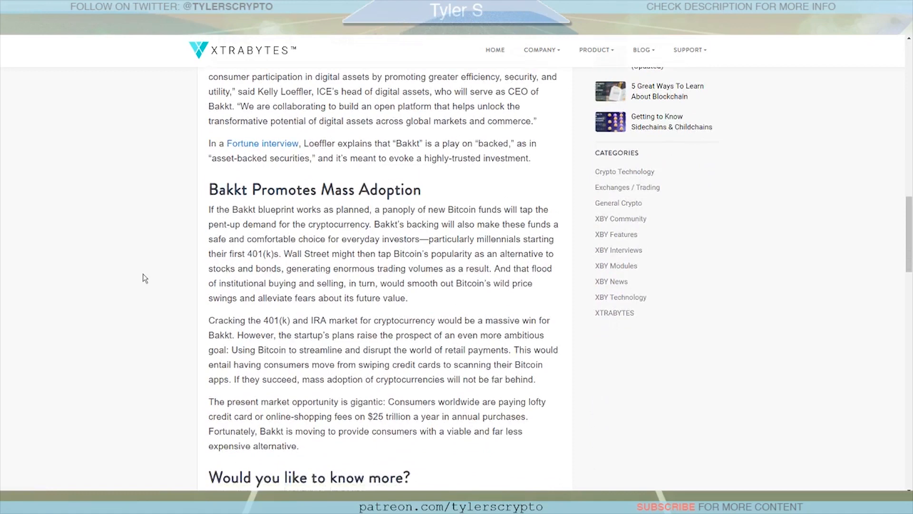
Scroll further down the 'Why Bakkt Is A Game Changer' post before leaving it.
scroll(down, 3)
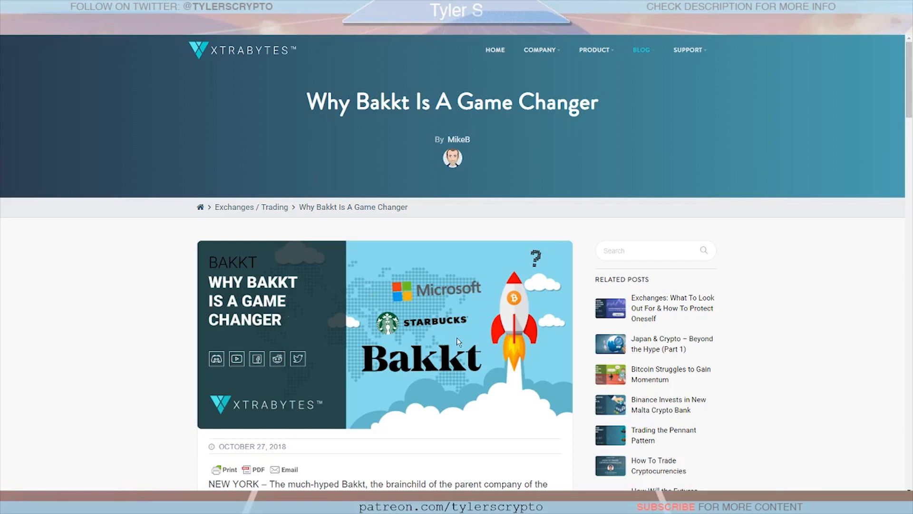
mouse_move(95, 356)
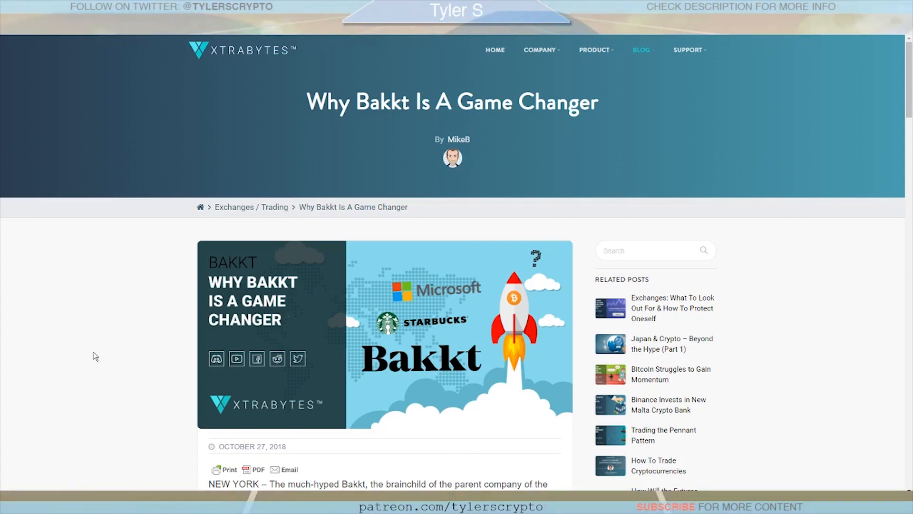
mouse_move(569, 304)
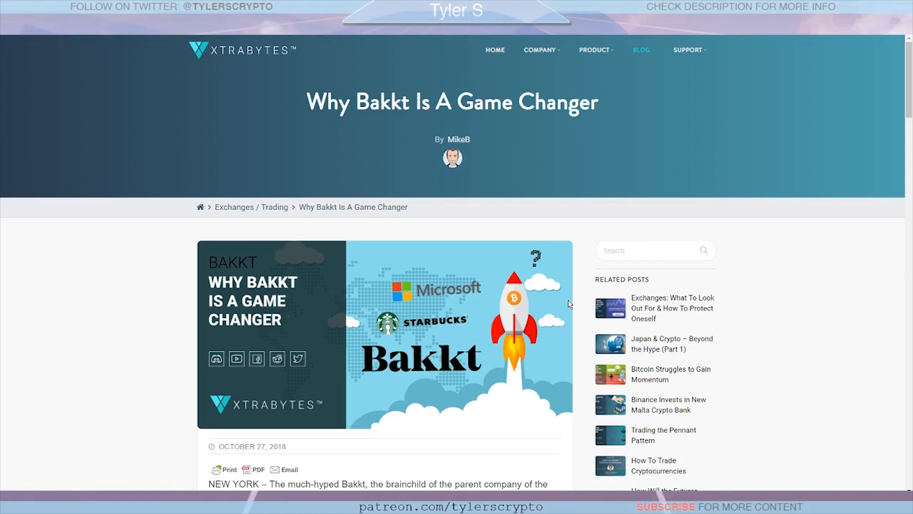
mouse_move(540, 328)
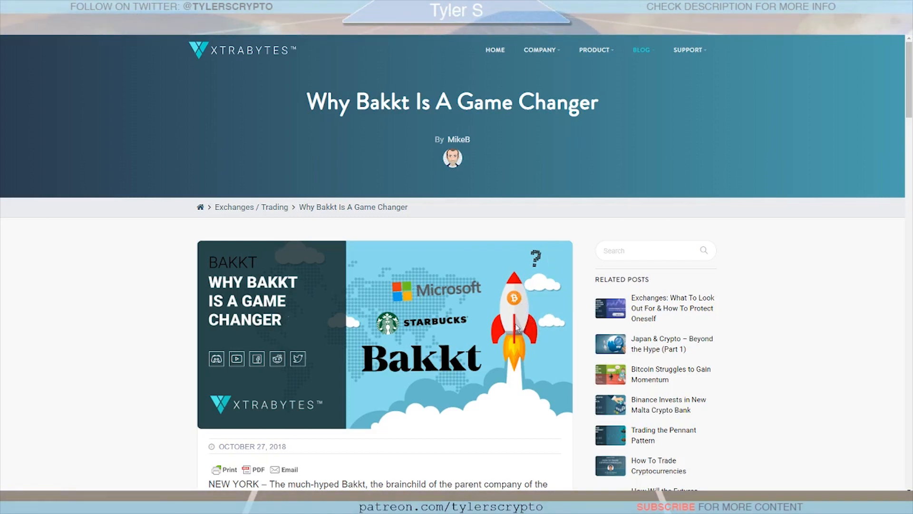
mouse_move(494, 363)
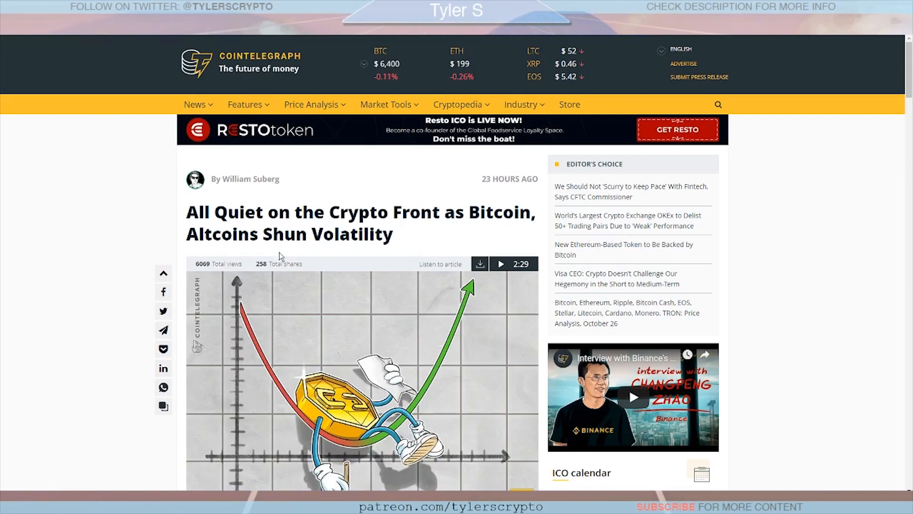
Scroll down into CCN's 'Bottomed? Bitcoin is Quieter Than Ever' article.
scroll(down, 3)
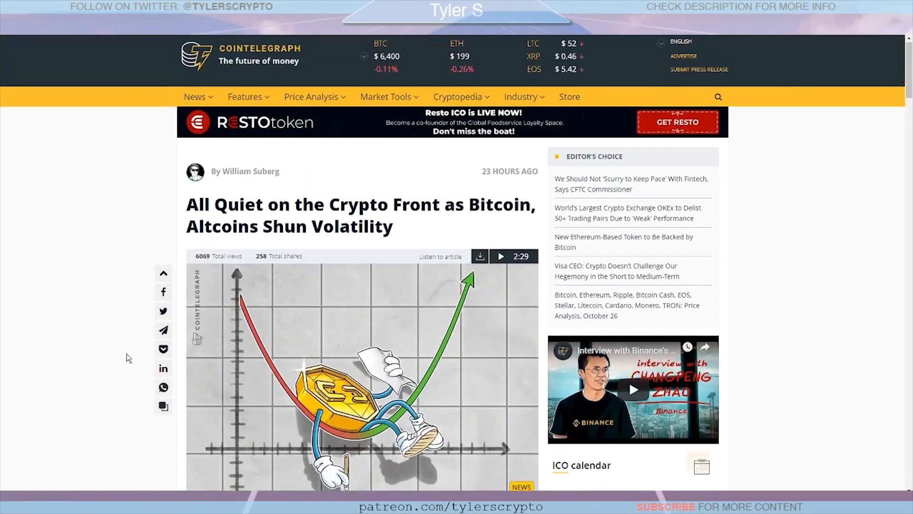
scroll(down, 3)
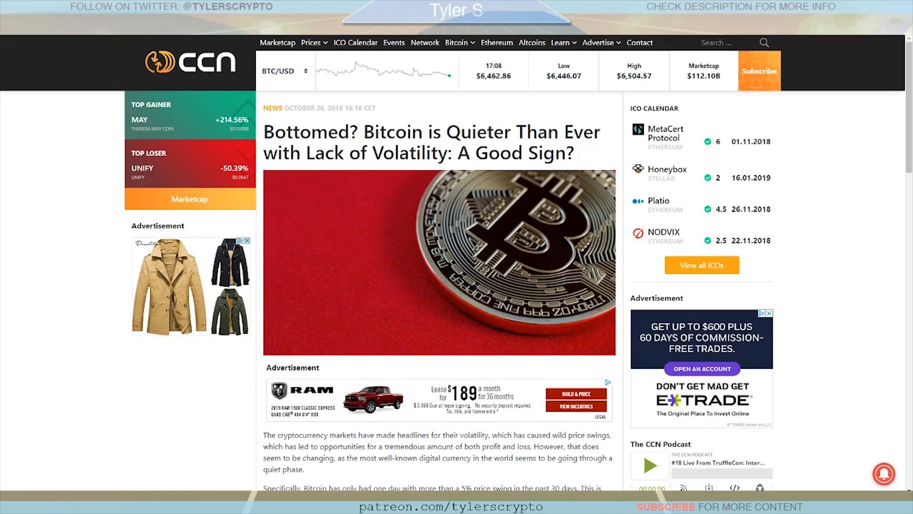
Scroll through the 'Bitcoin Is Bottoming?' and 'Catalysts Coming' sections of the CCN article.
scroll(down, 3)
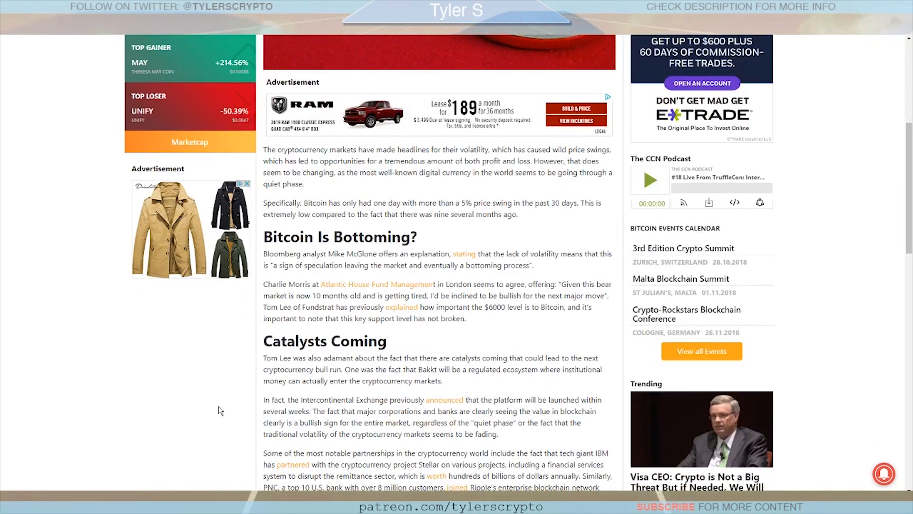
scroll(down, 3)
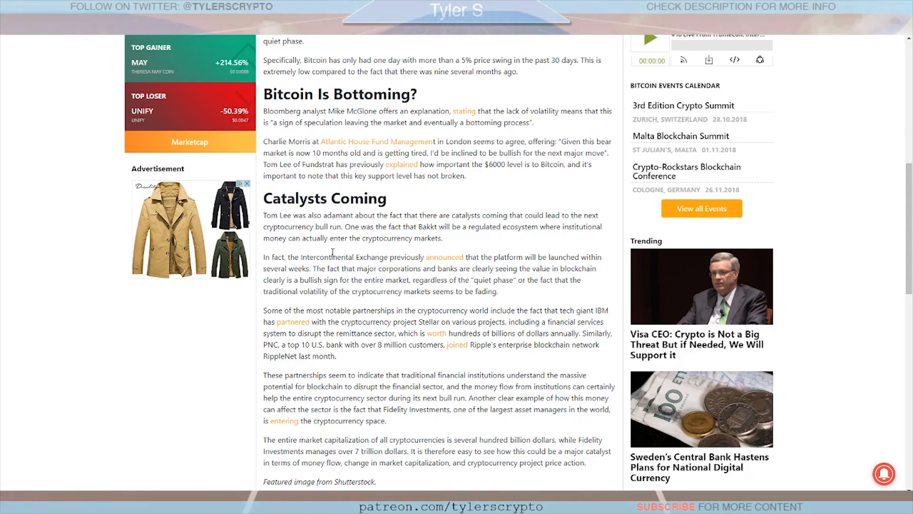
scroll(down, 3)
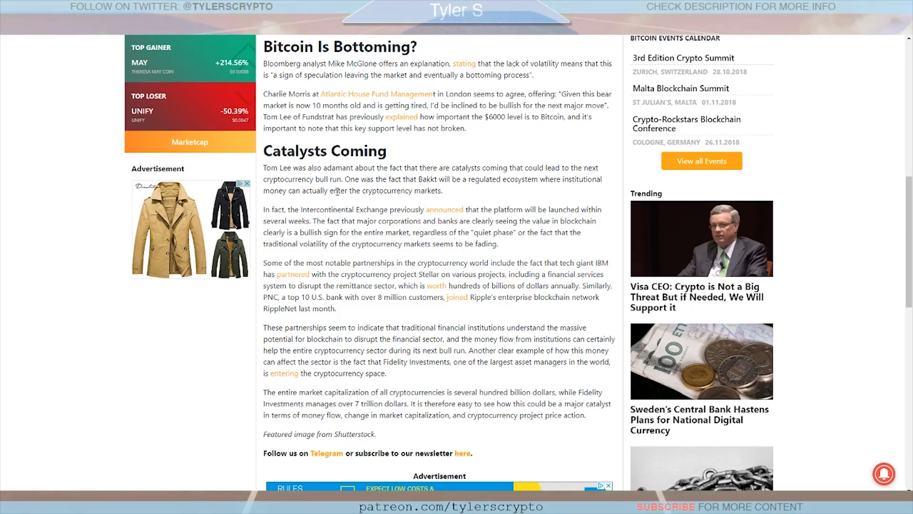
mouse_move(238, 302)
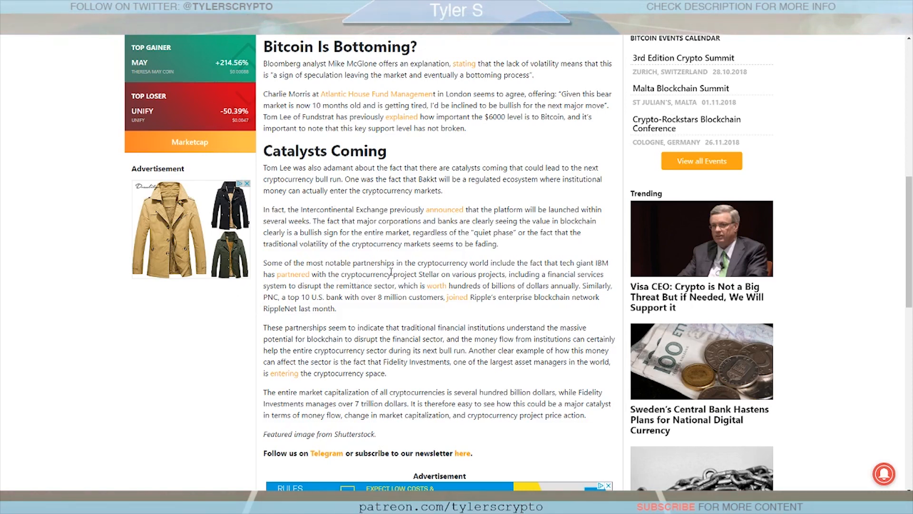
mouse_move(434, 274)
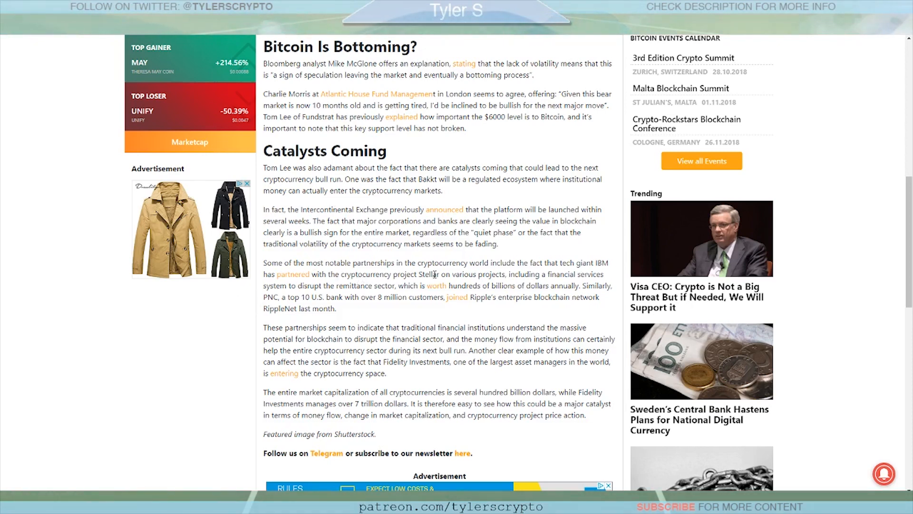
scroll(down, 3)
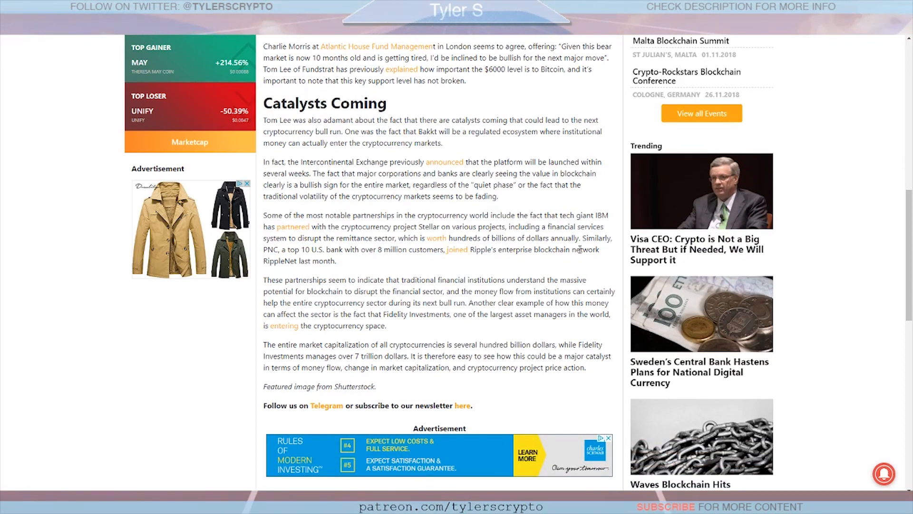
scroll(down, 3)
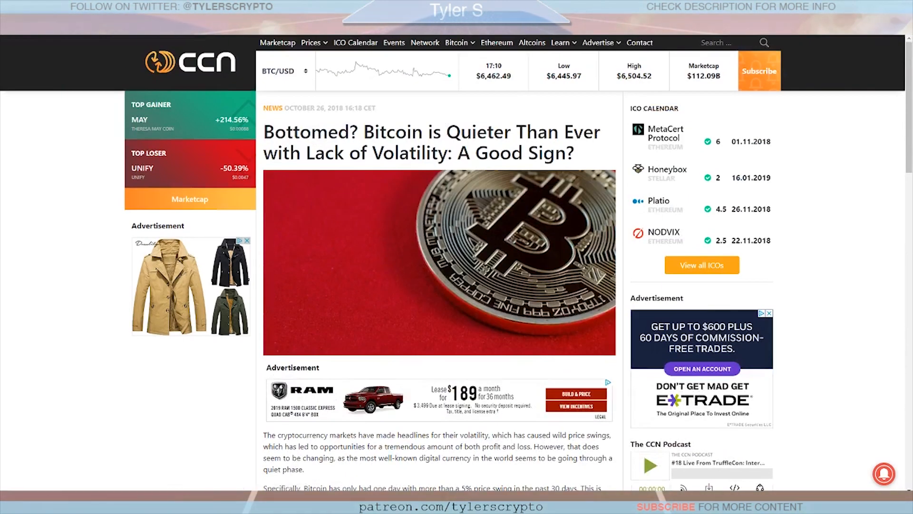
Scroll past the Ethereum chart in the Cointelegraph altcoin report and back up.
scroll(down, 3)
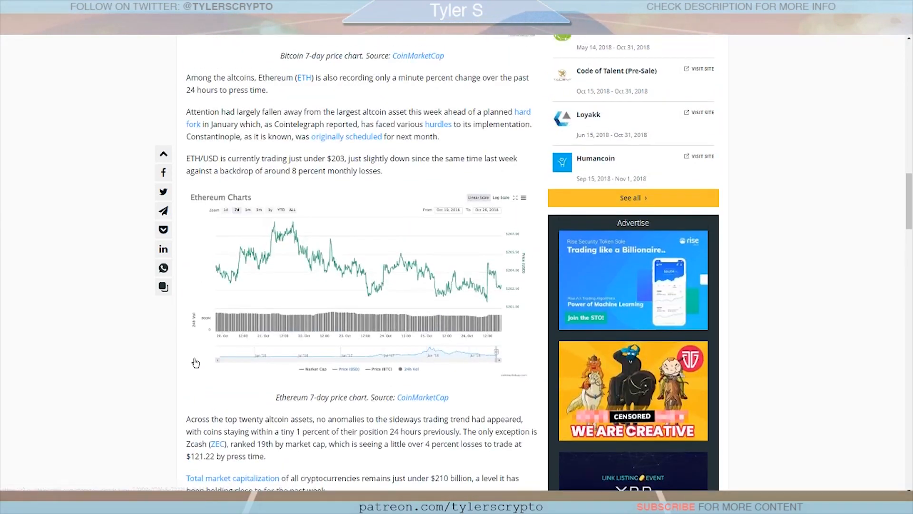
scroll(up, 3)
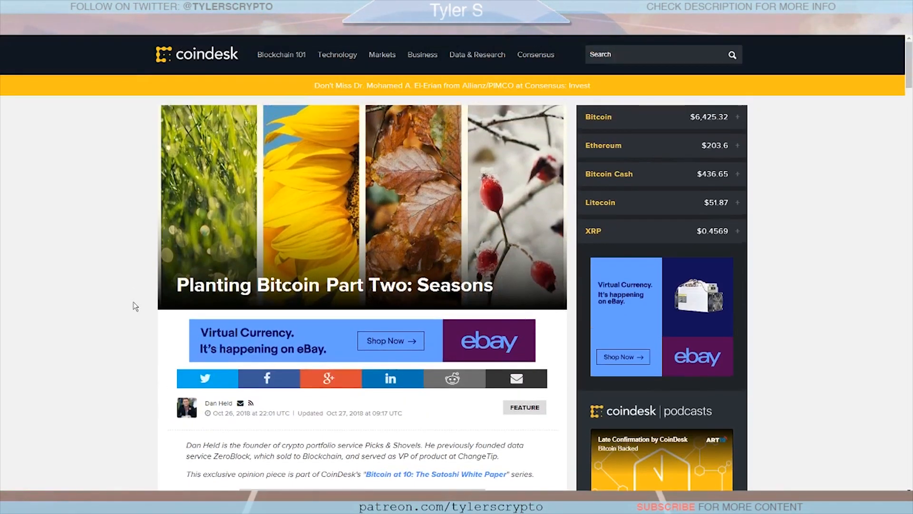
mouse_move(141, 307)
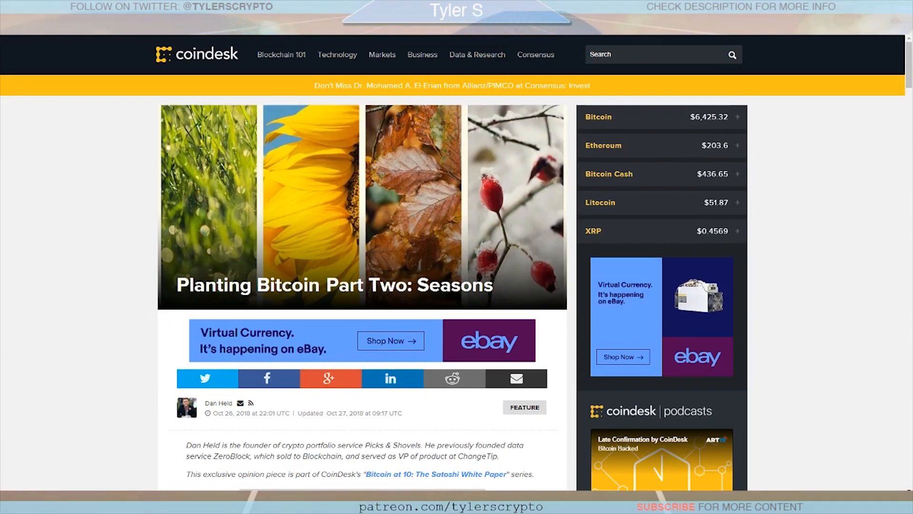
Scroll through the Planting Bitcoin introduction and Central Banks section.
scroll(down, 3)
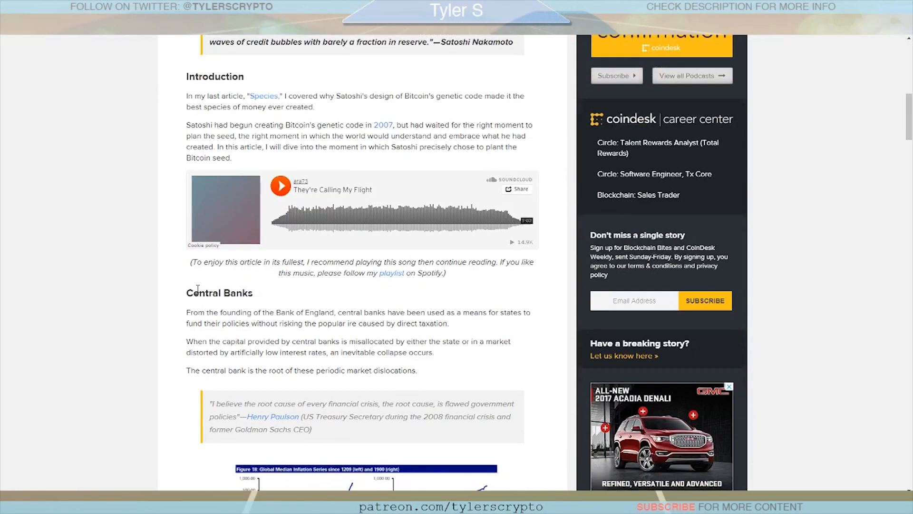
scroll(down, 3)
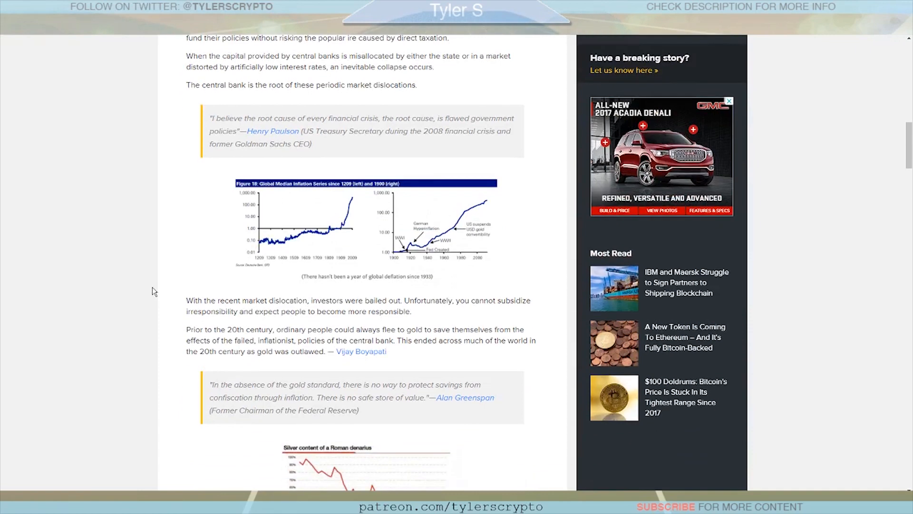
scroll(down, 3)
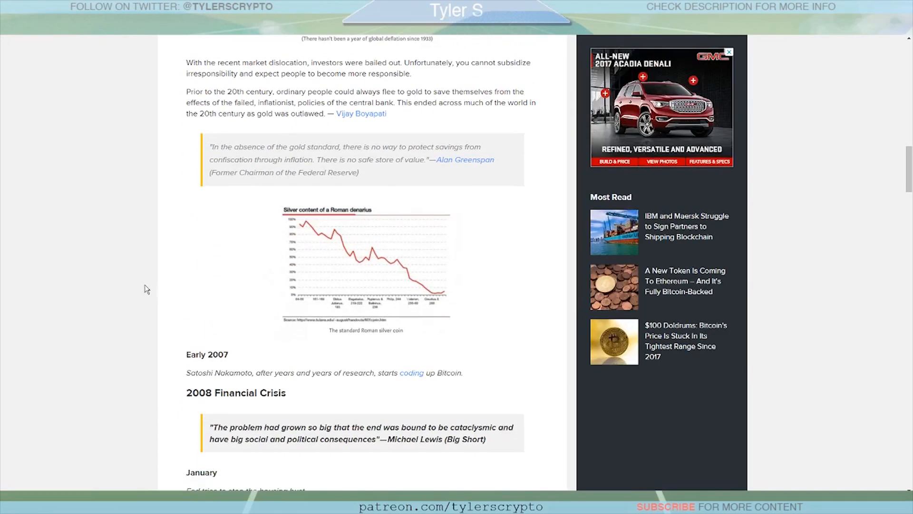
scroll(down, 3)
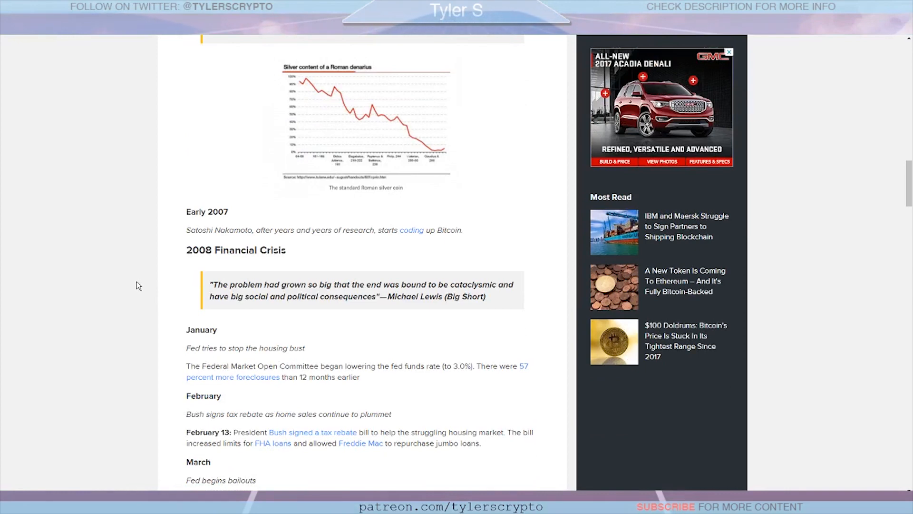
scroll(down, 3)
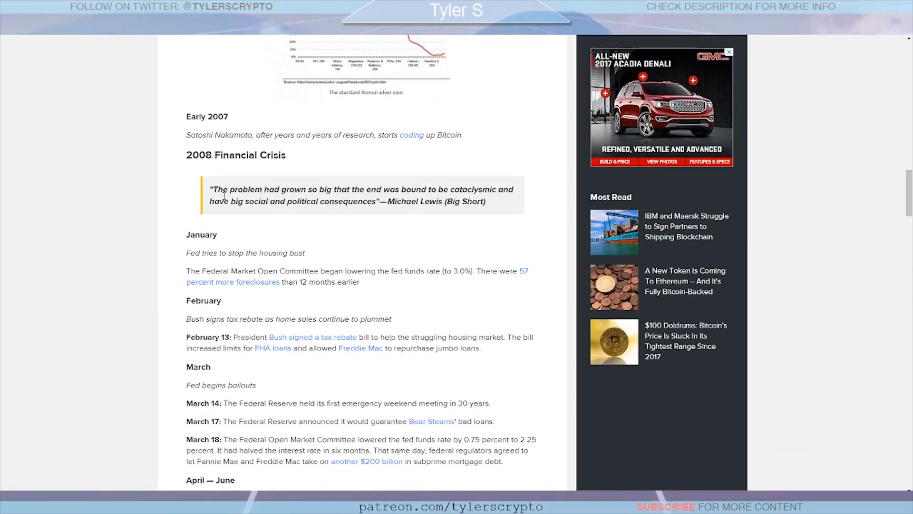
Re-read briefly, then scroll into the 2008 Financial Crisis timeline's September Lehman and AIG entries.
scroll(up, 3)
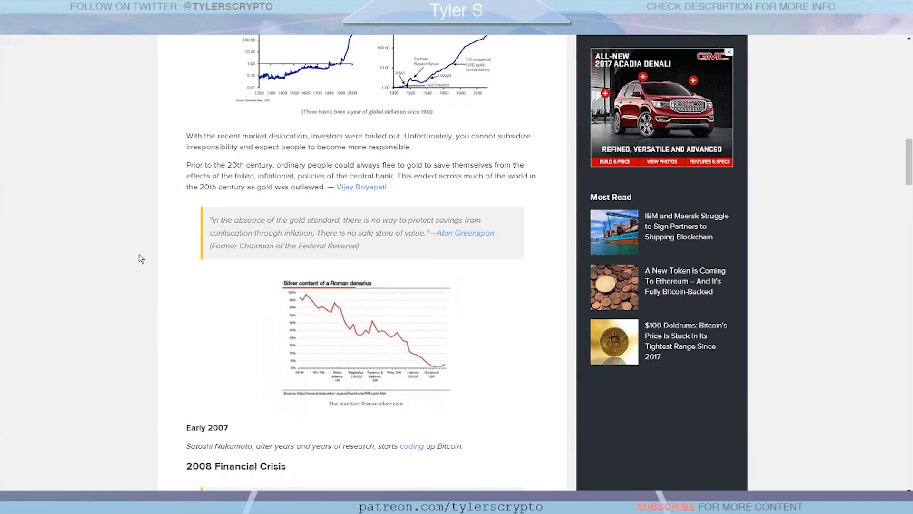
scroll(down, 3)
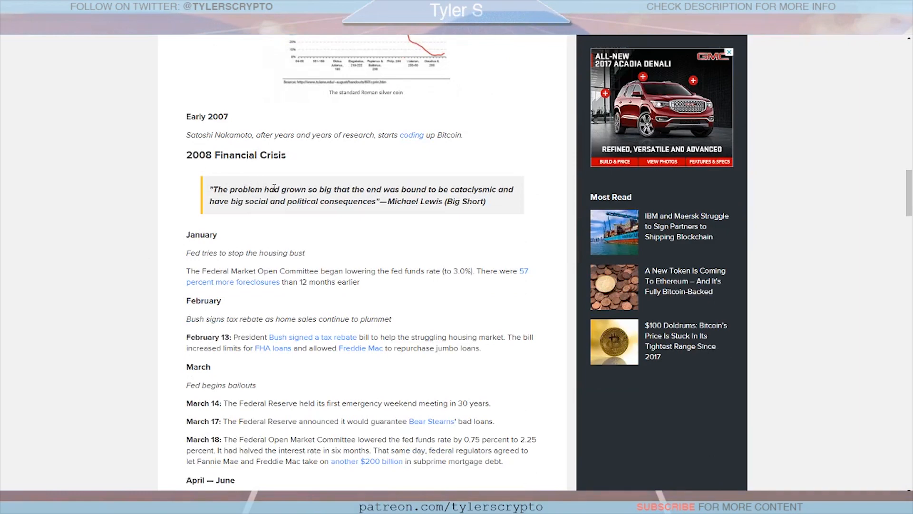
scroll(down, 3)
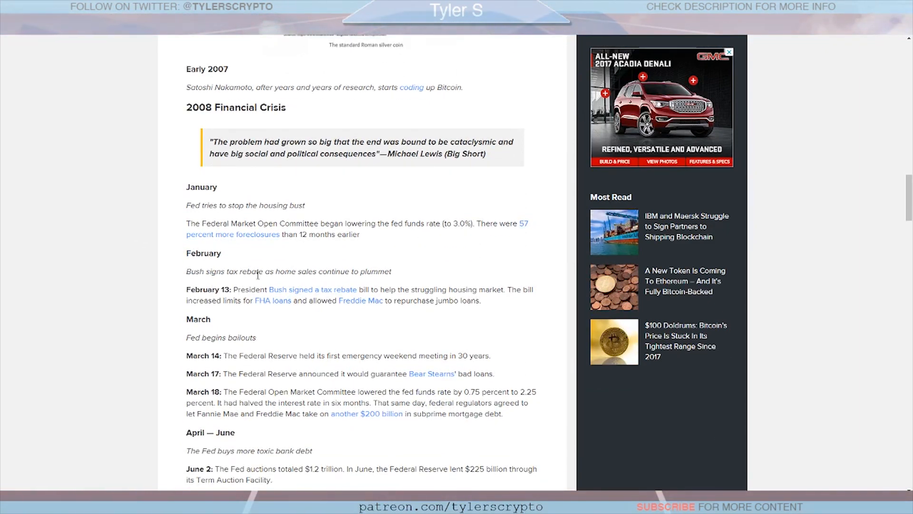
scroll(down, 3)
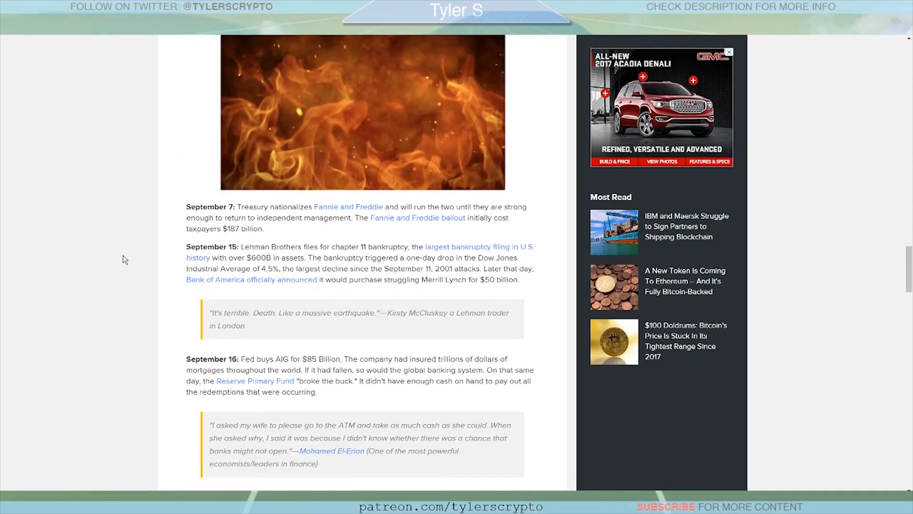
Scroll past the September–October 2008 bailout entries to the October 31 Bitcoin whitepaper entry.
scroll(down, 3)
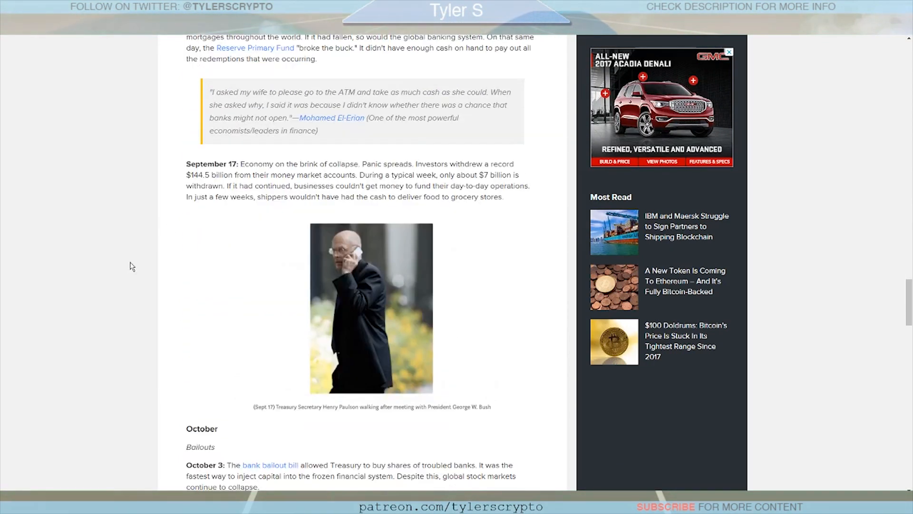
scroll(down, 3)
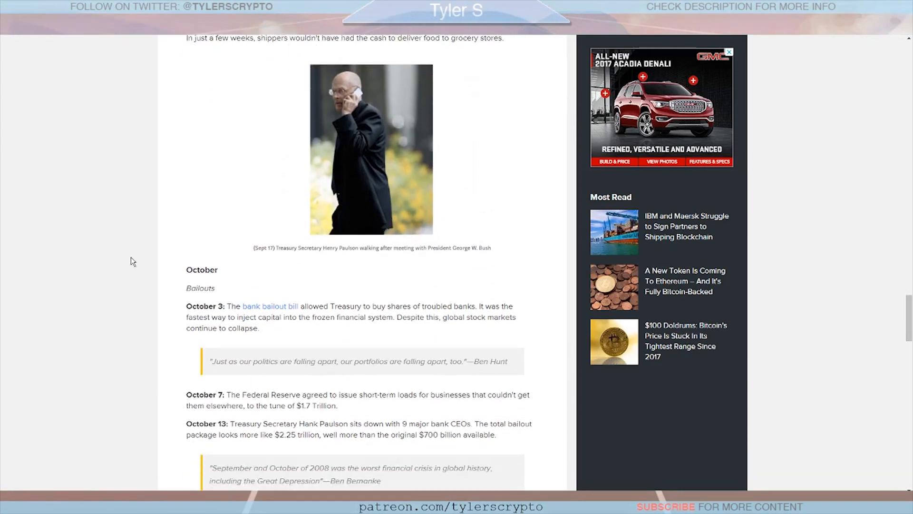
scroll(down, 3)
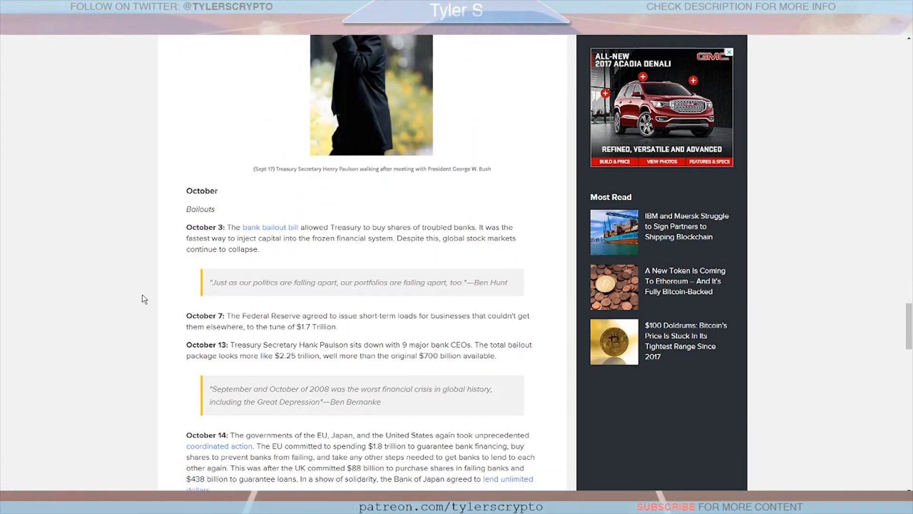
scroll(down, 3)
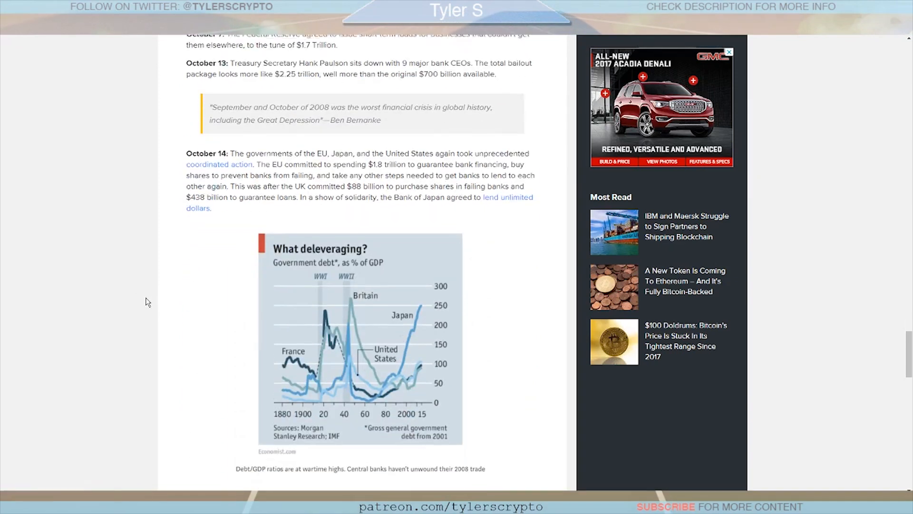
scroll(down, 3)
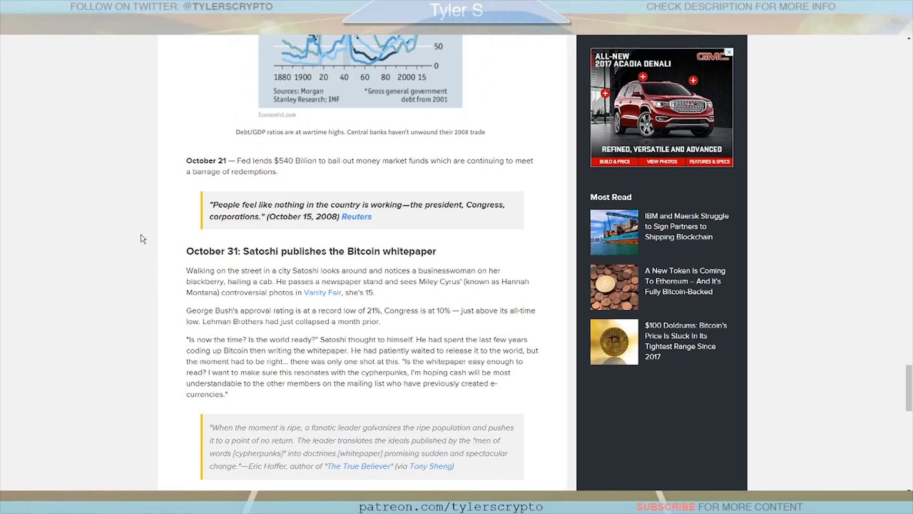
mouse_move(99, 263)
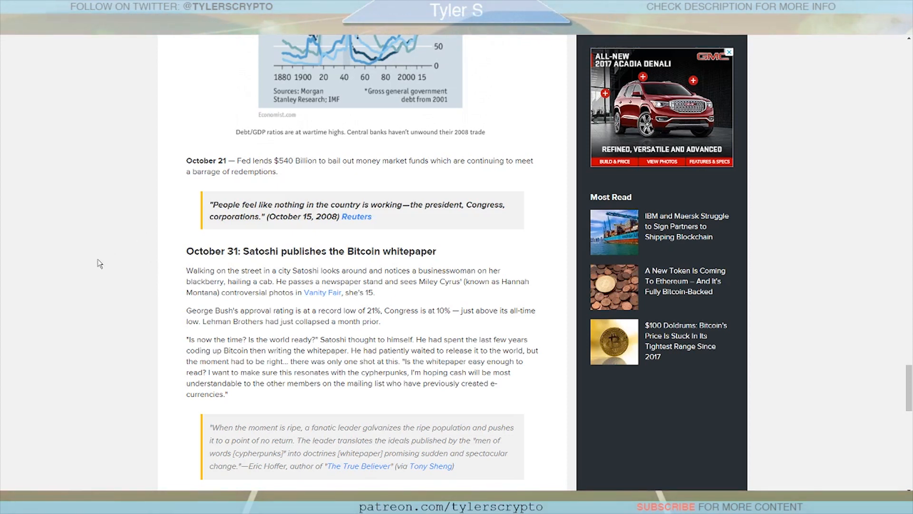